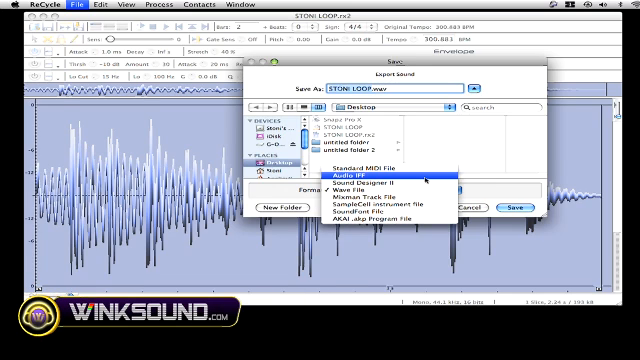
mouse_move(360, 188)
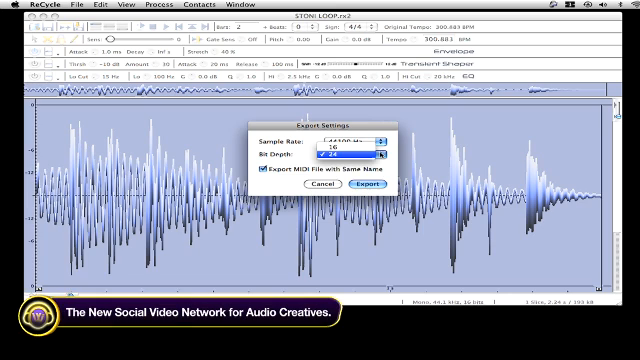
- Choose 44100 Hz as the export sample rate in Export Settings
left_click(360, 164)
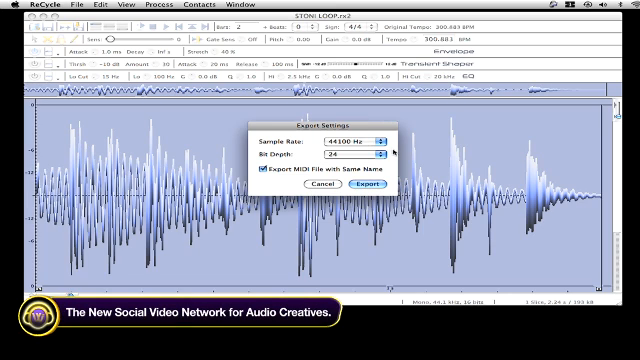